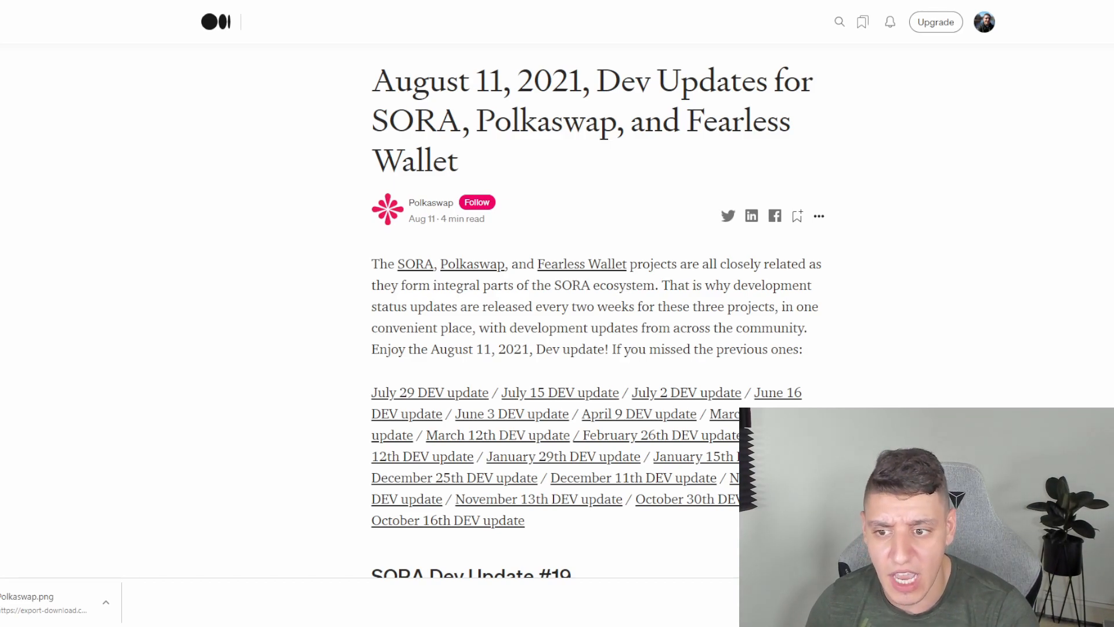
# Scroll through the post, marking the note about swapping in the mobile app, down to SORA Dev Update #19
pyautogui.scroll(-3)
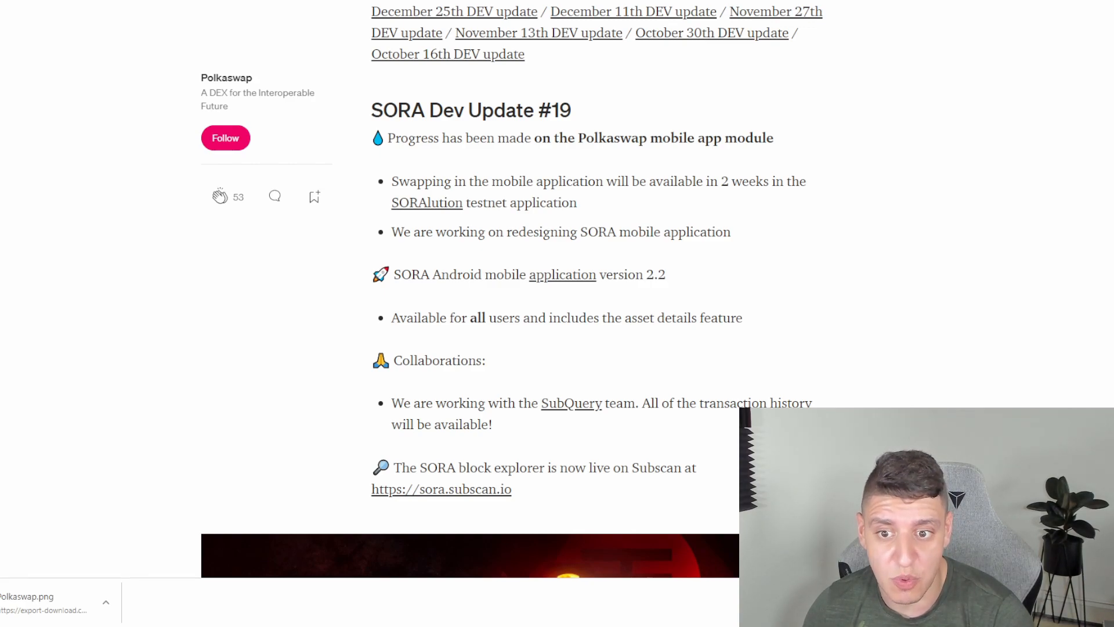
pyautogui.moveTo(454, 181); pyautogui.dragTo(577, 202)
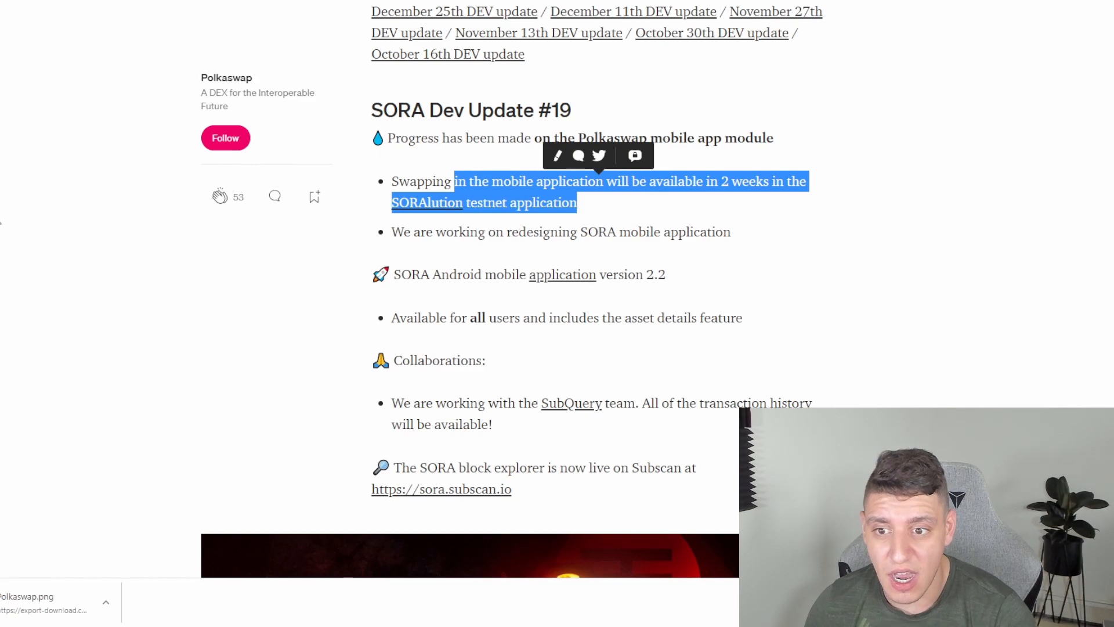
pyautogui.click(517, 227)
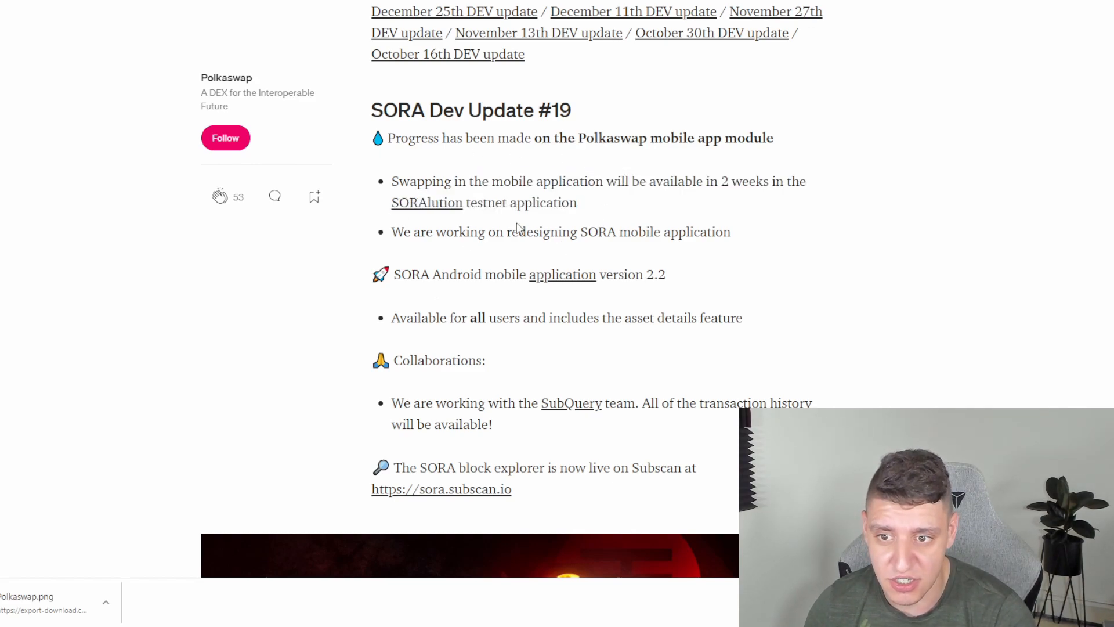
pyautogui.moveTo(671, 386)
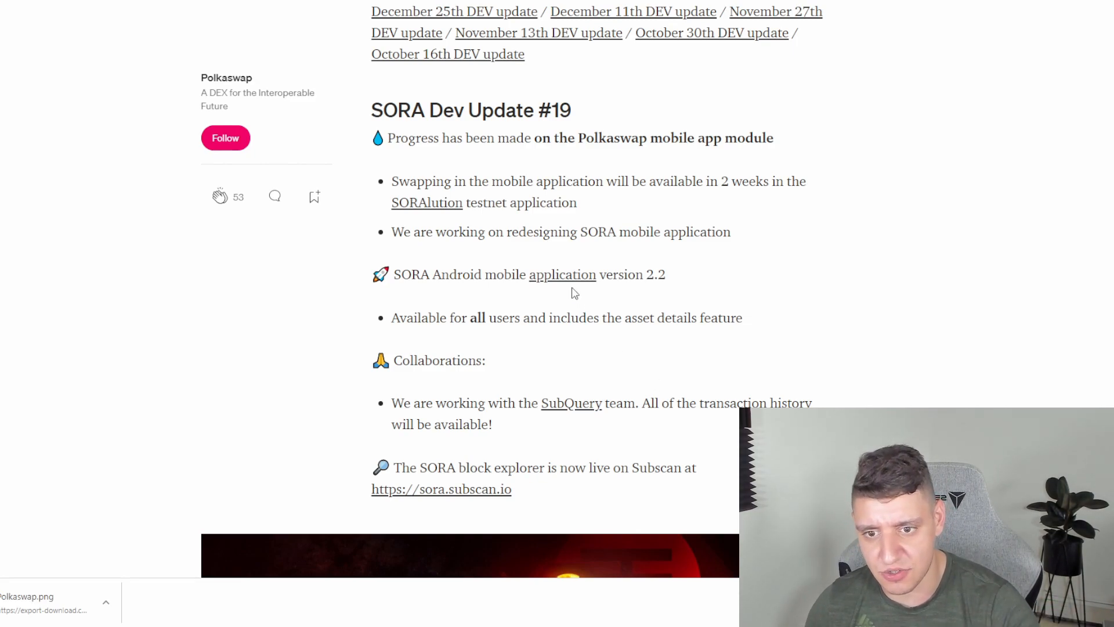
pyautogui.scroll(-3)
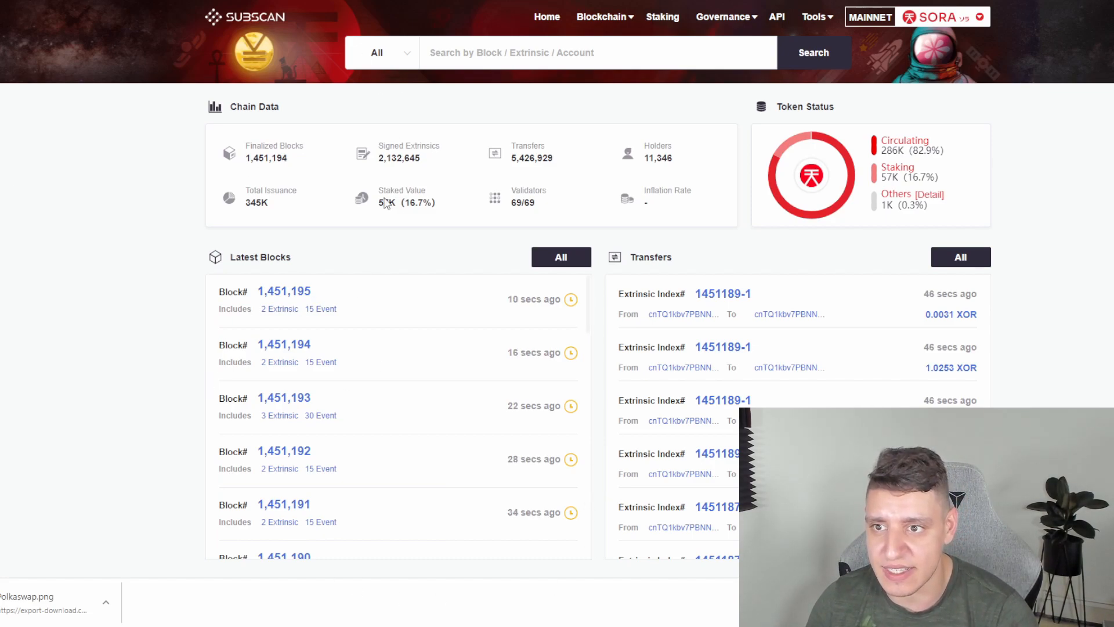
pyautogui.moveTo(419, 256)
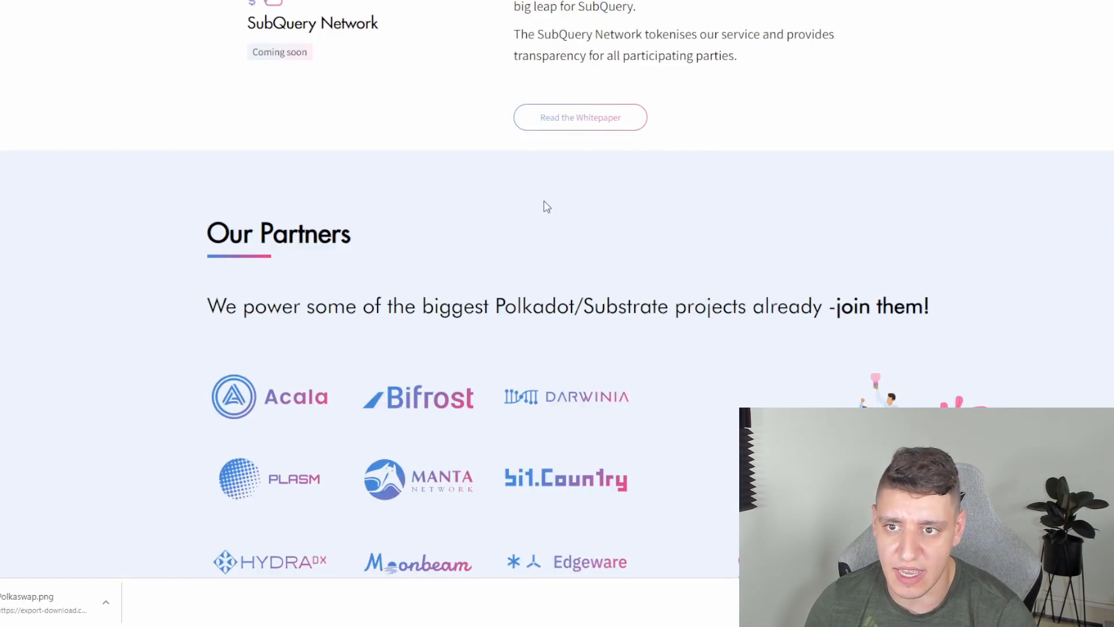
# Scroll the SubQuery homepage down to the Our Partners logos, Acala through Edgeware
pyautogui.scroll(-3)
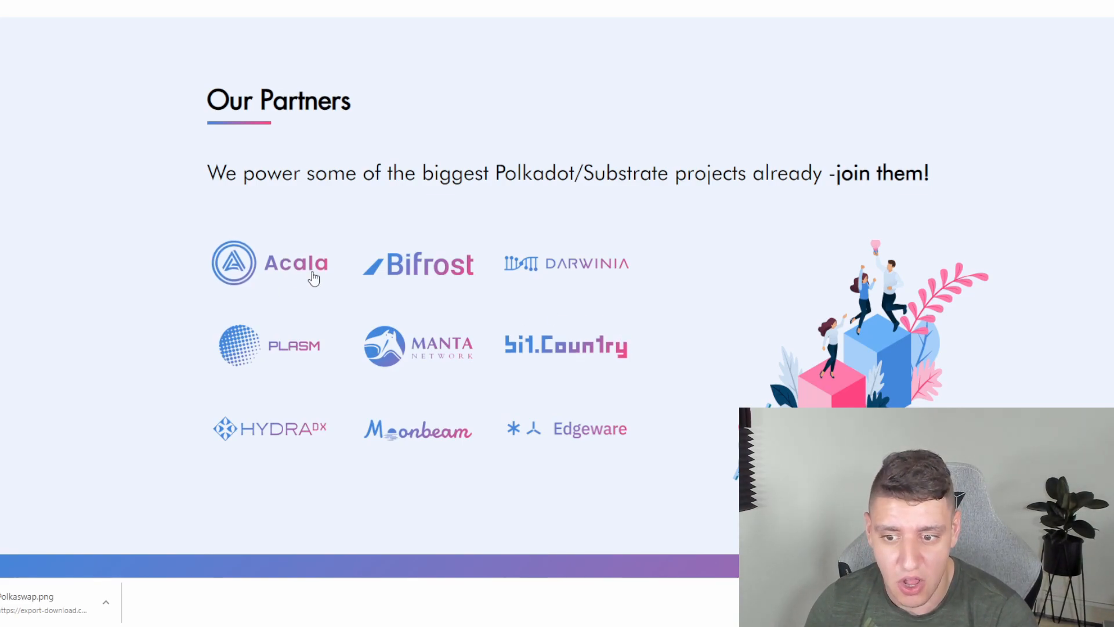
pyautogui.moveTo(348, 395)
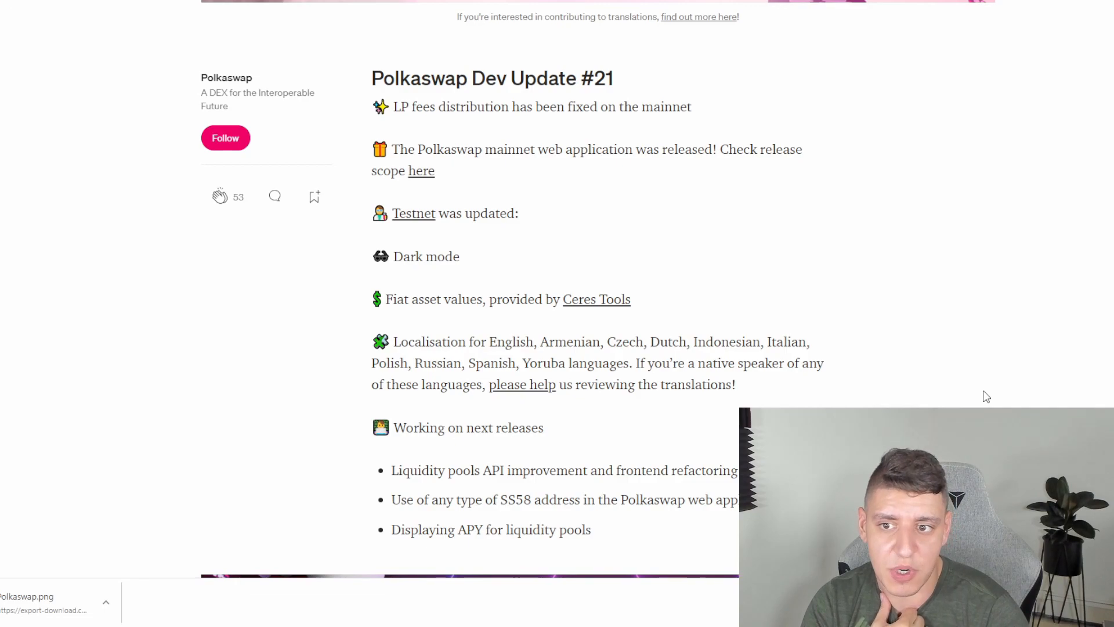
# Highlight the 'LP fees distribution has been fixed' line in Polkaswap Dev Update #21
pyautogui.moveTo(476, 107); pyautogui.dragTo(689, 107)
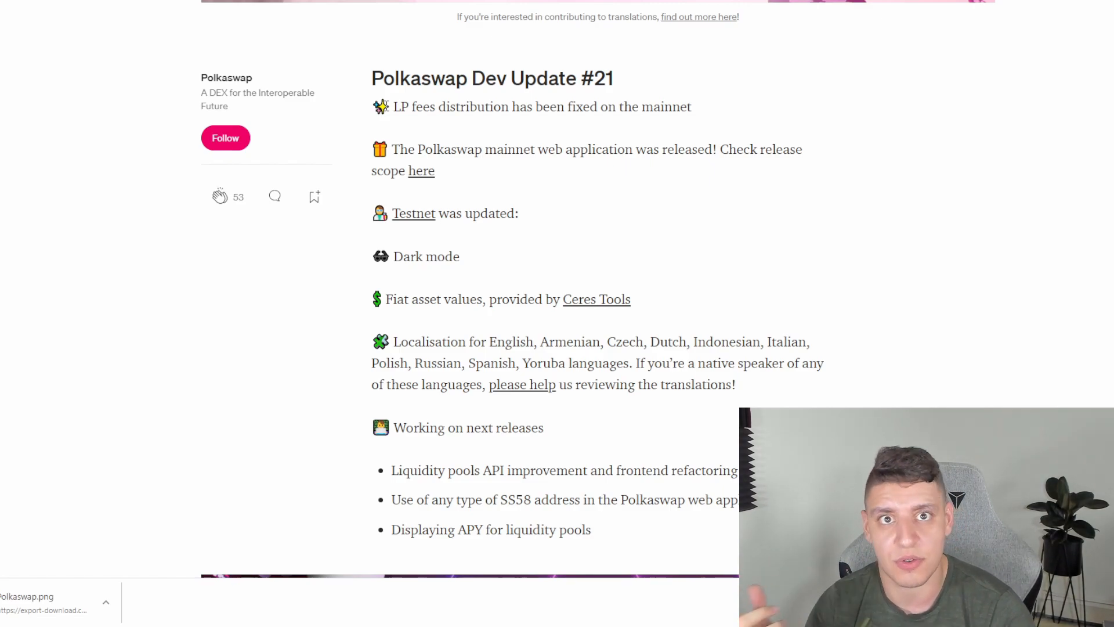
pyautogui.moveTo(578, 324)
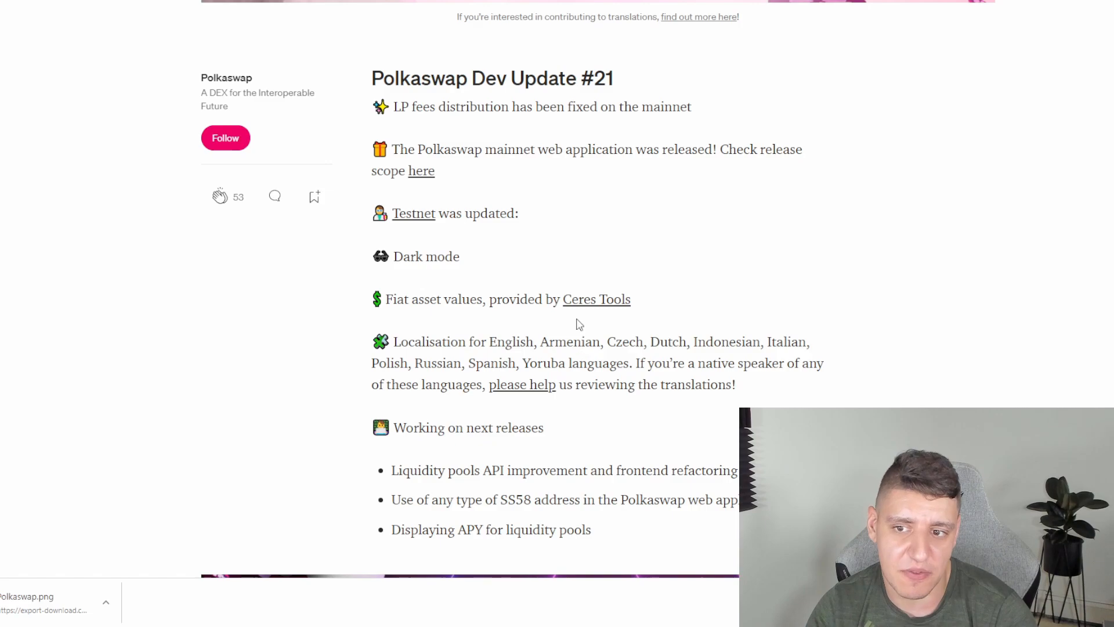
pyautogui.moveTo(539, 179)
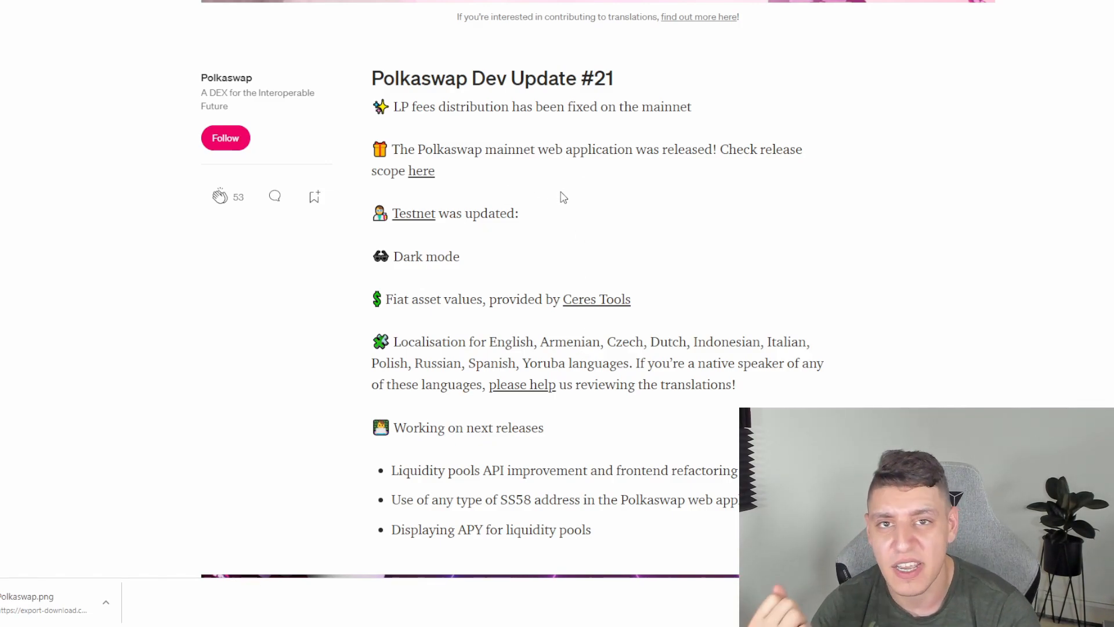
pyautogui.moveTo(624, 261)
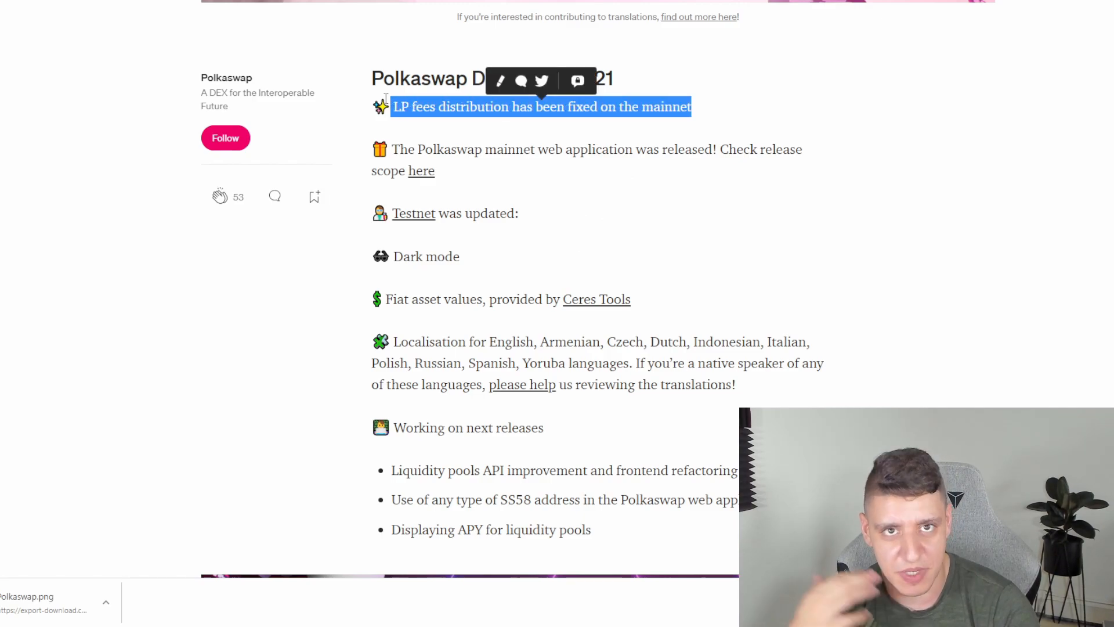
pyautogui.moveTo(532, 390)
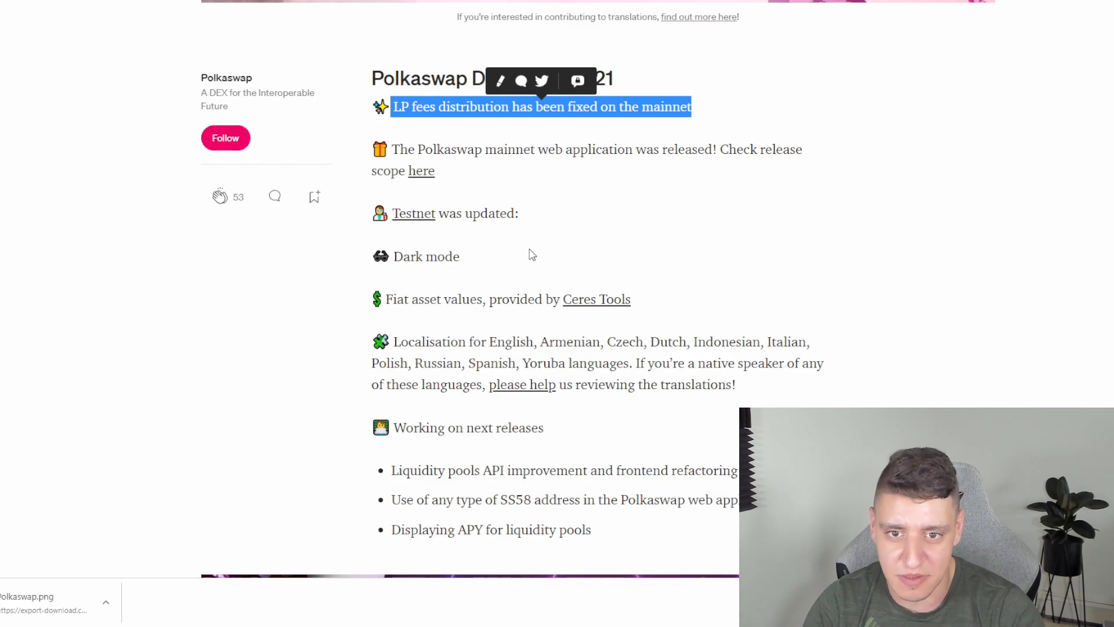
pyautogui.moveTo(599, 181)
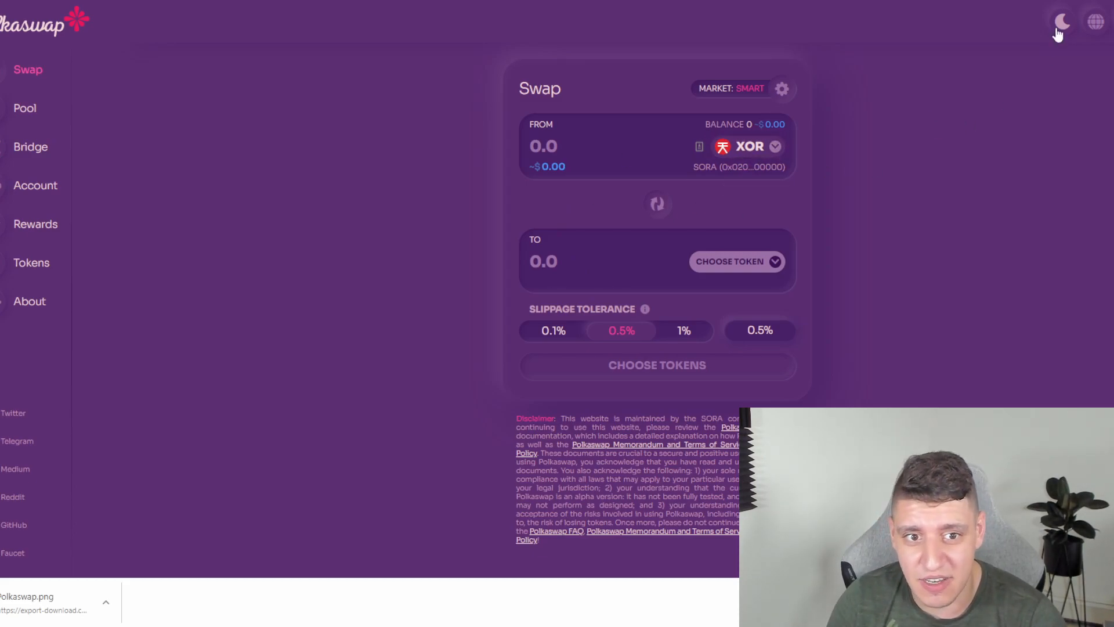
pyautogui.click(1062, 24)
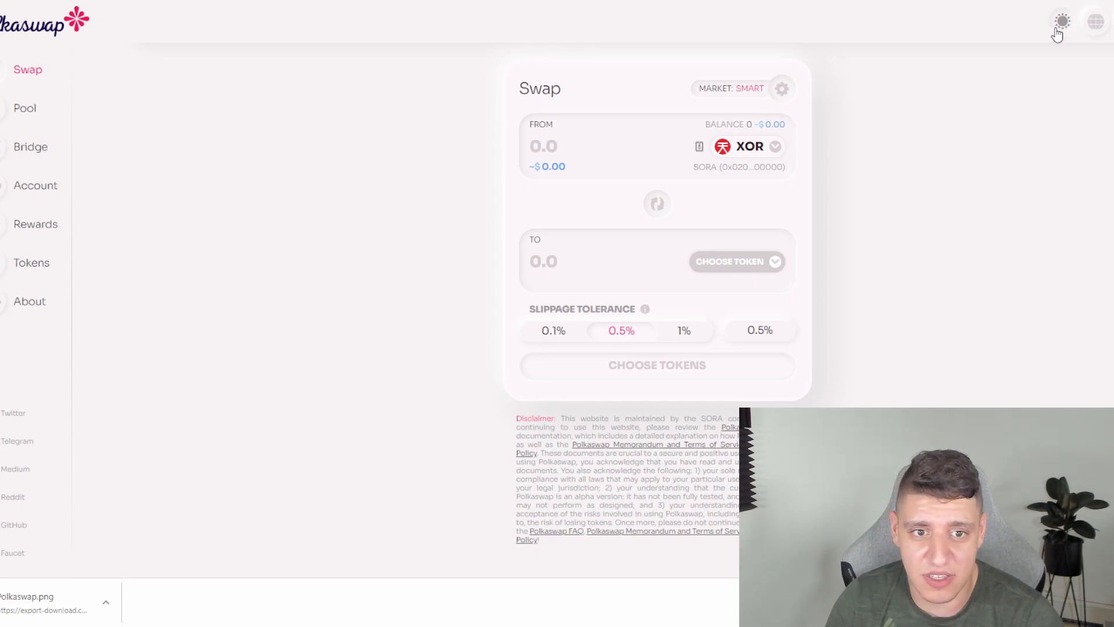
pyautogui.click(1062, 21)
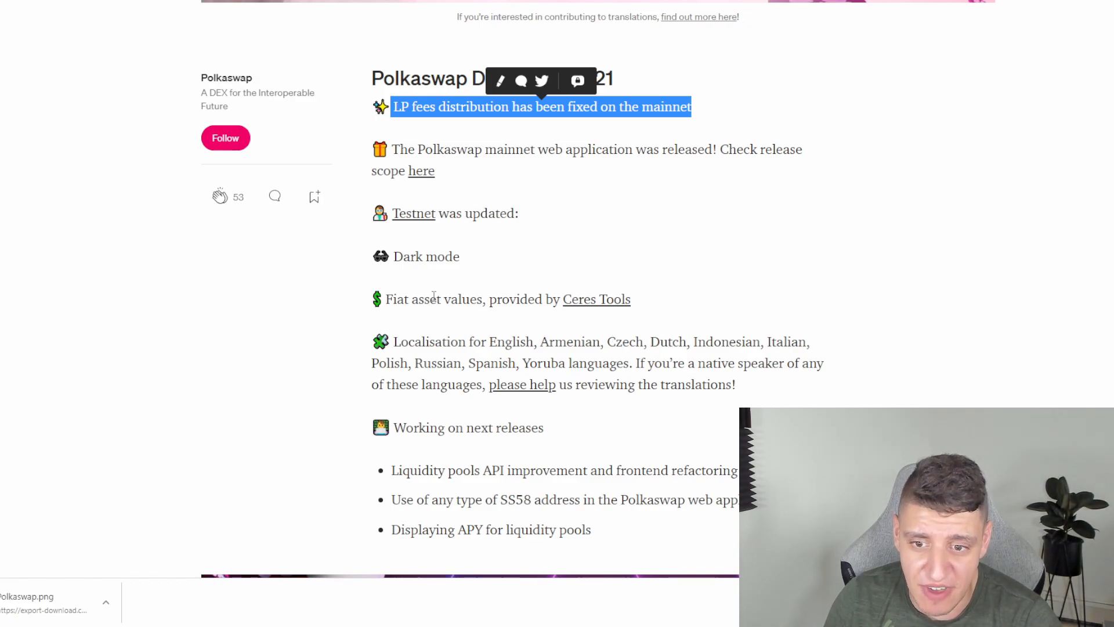
pyautogui.moveTo(426, 204)
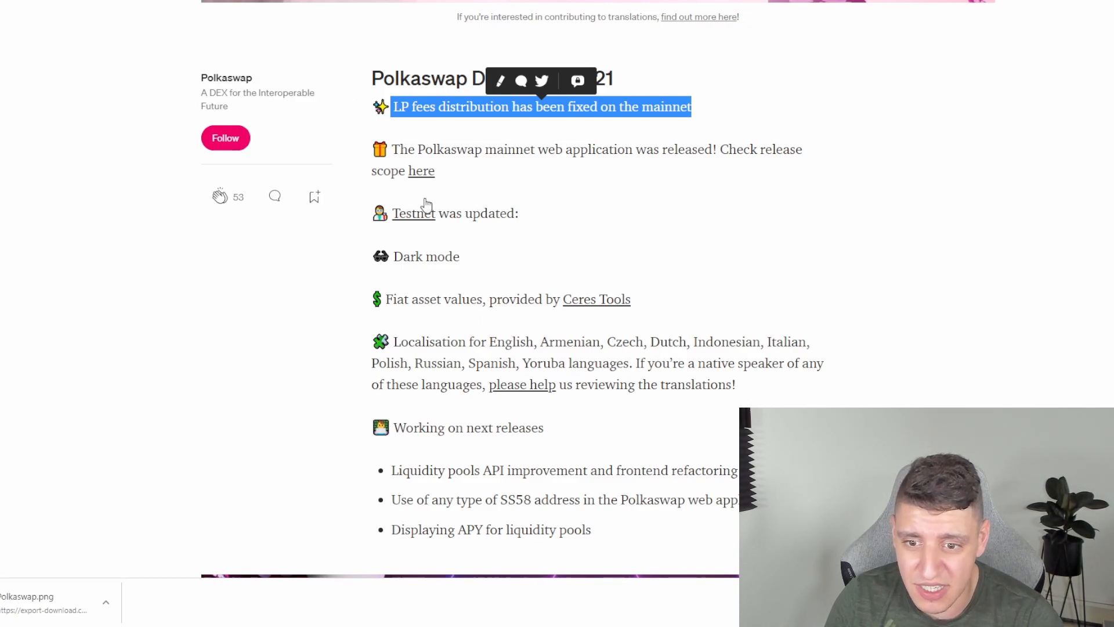
pyautogui.moveTo(590, 305)
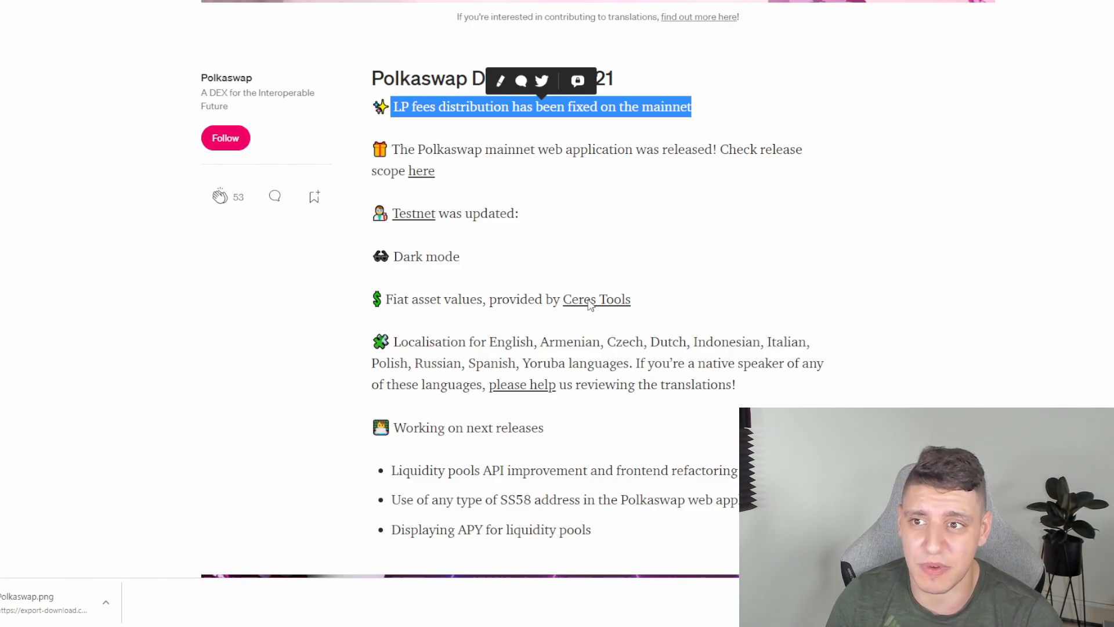
# Follow the Ceres Tools link to its token list with fiat prices for Polkaswap, SORA and VAL
pyautogui.click(597, 298)
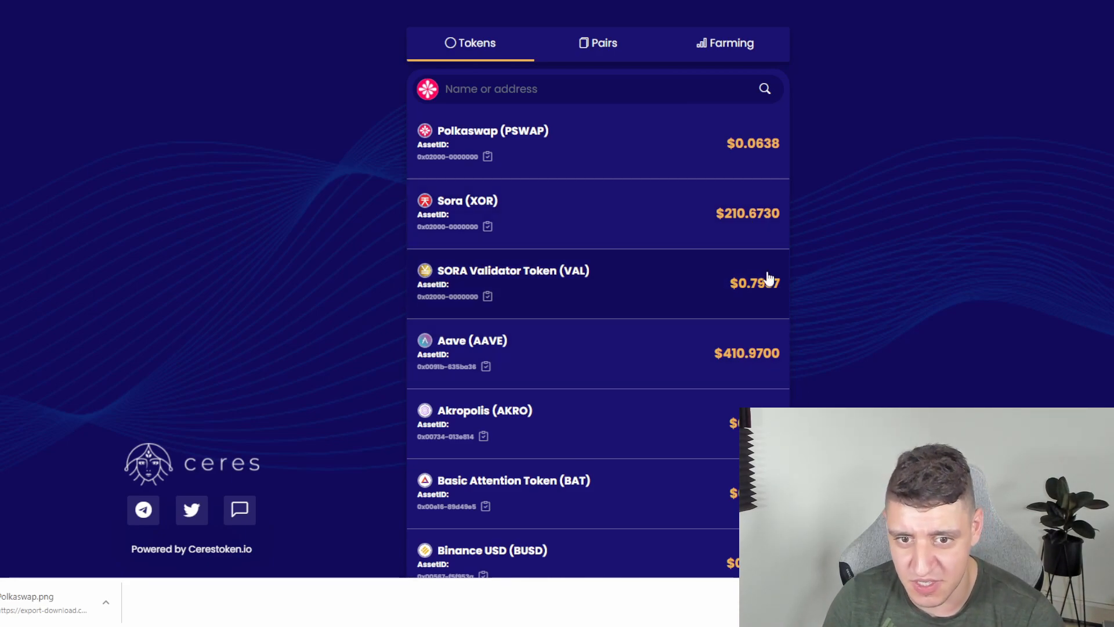
pyautogui.moveTo(762, 337)
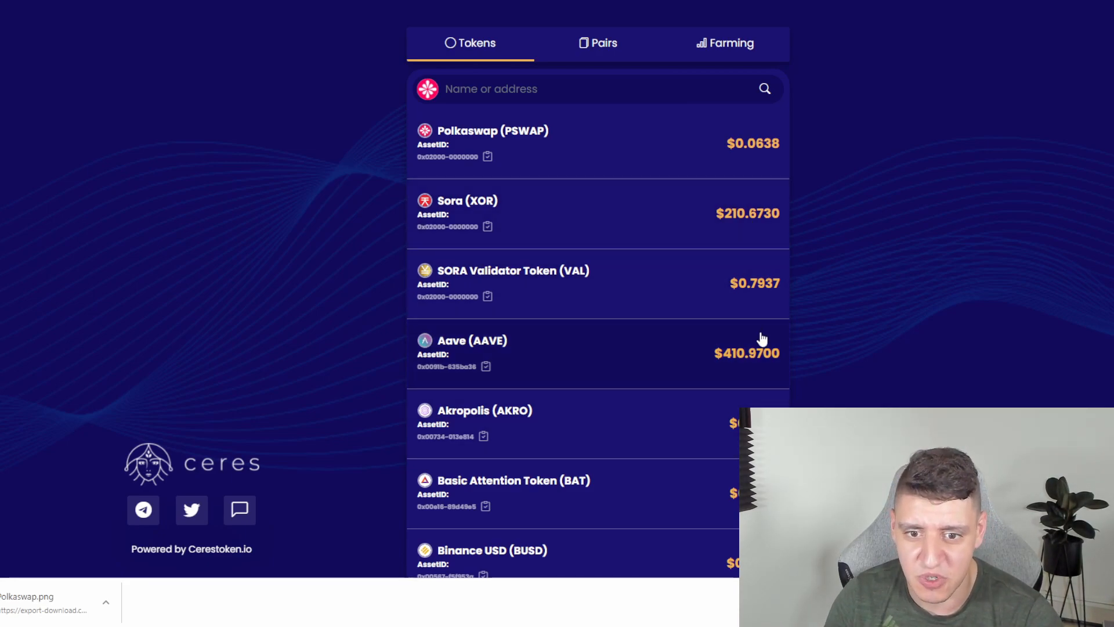
pyautogui.moveTo(694, 347)
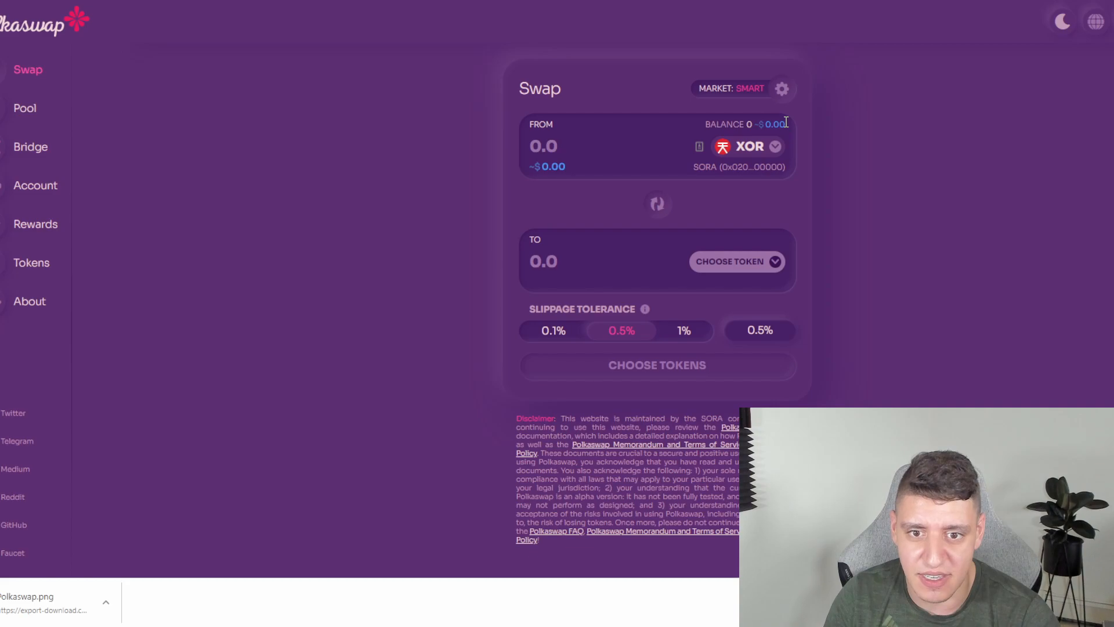
# Enter 1 XOR in the FROM field to show its ~$210.19 fiat value, then toggle the theme
pyautogui.write('1')
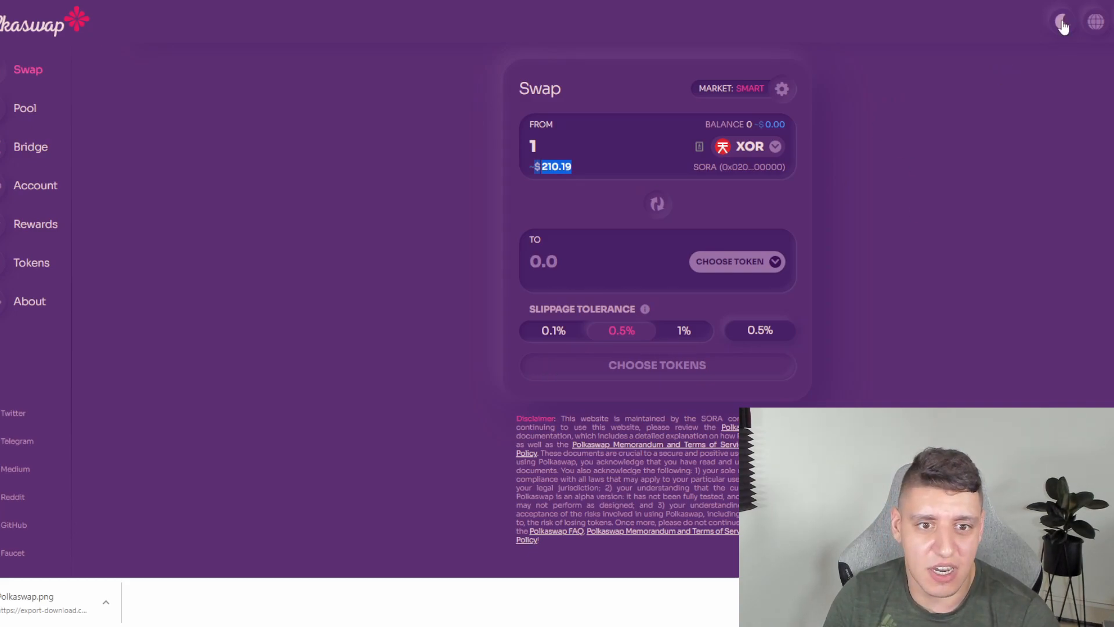
pyautogui.click(1062, 20)
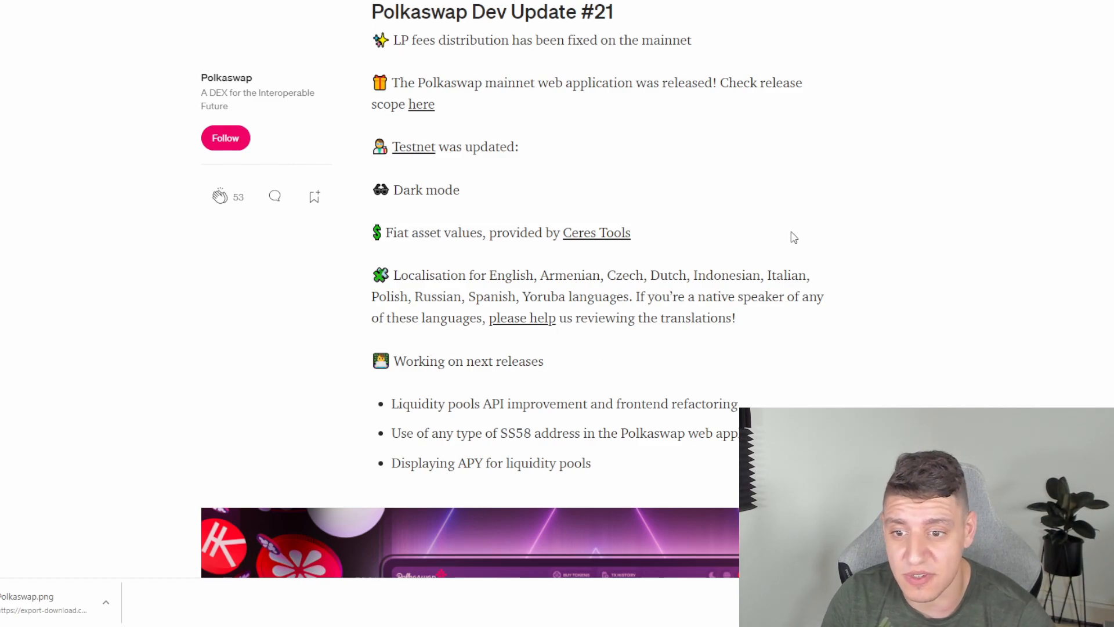
pyautogui.moveTo(539, 394)
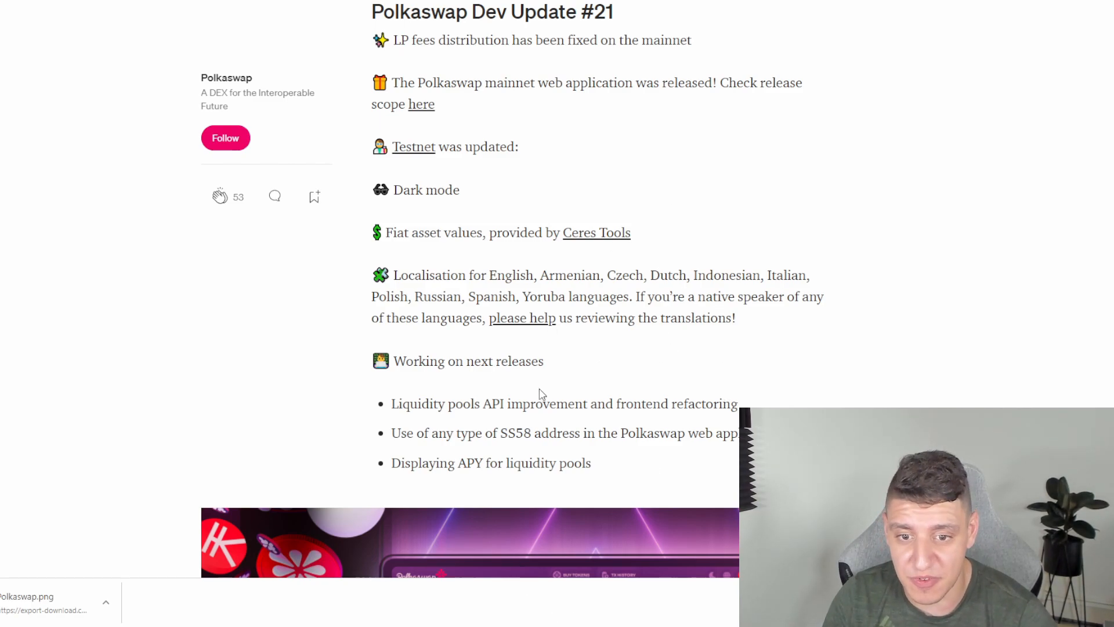
pyautogui.moveTo(539, 334)
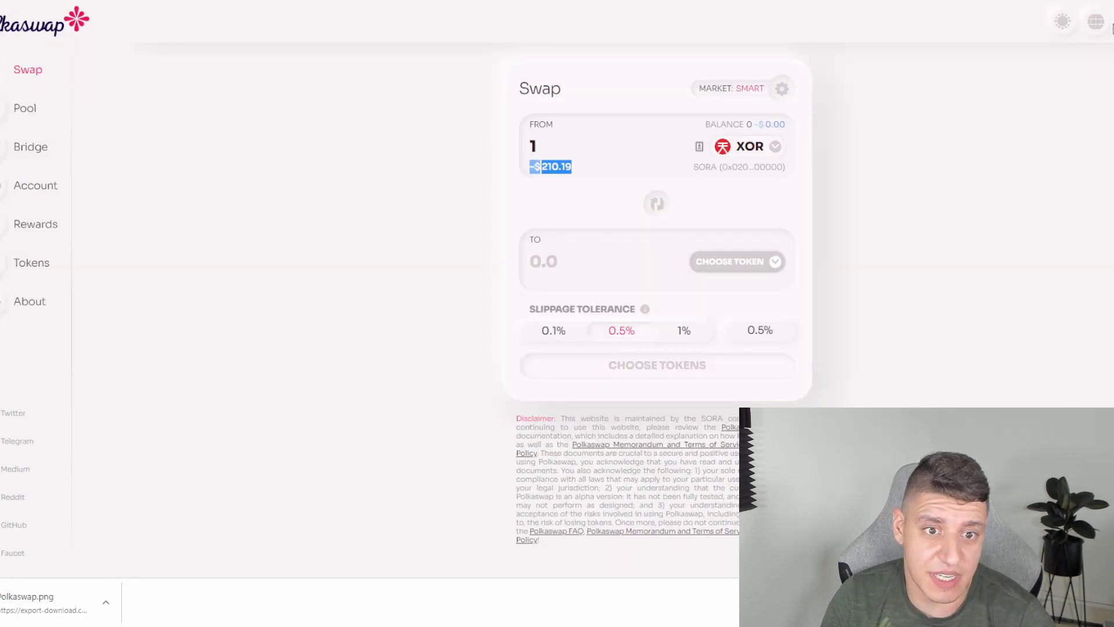
# Switch to the Polkaswap testnet tab showing 1 XOR valued at about $210.19
pyautogui.click(1096, 21)
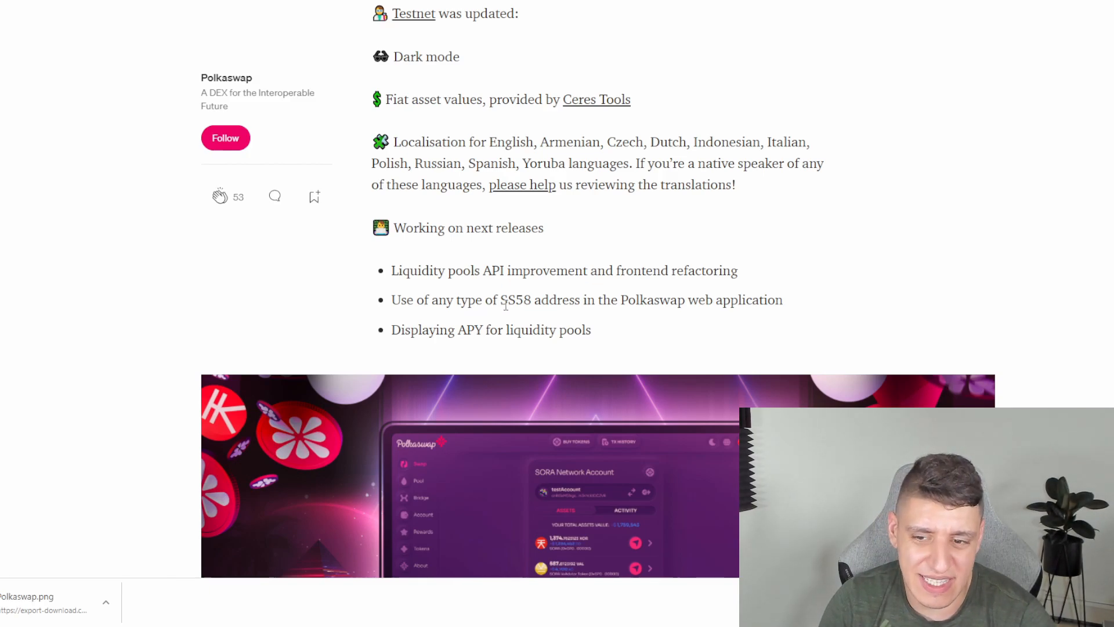
# Mark the SS58 address and APY release bullets, then scroll down to the Polkaswap dark-mode banner image
pyautogui.moveTo(506, 299); pyautogui.dragTo(589, 329)
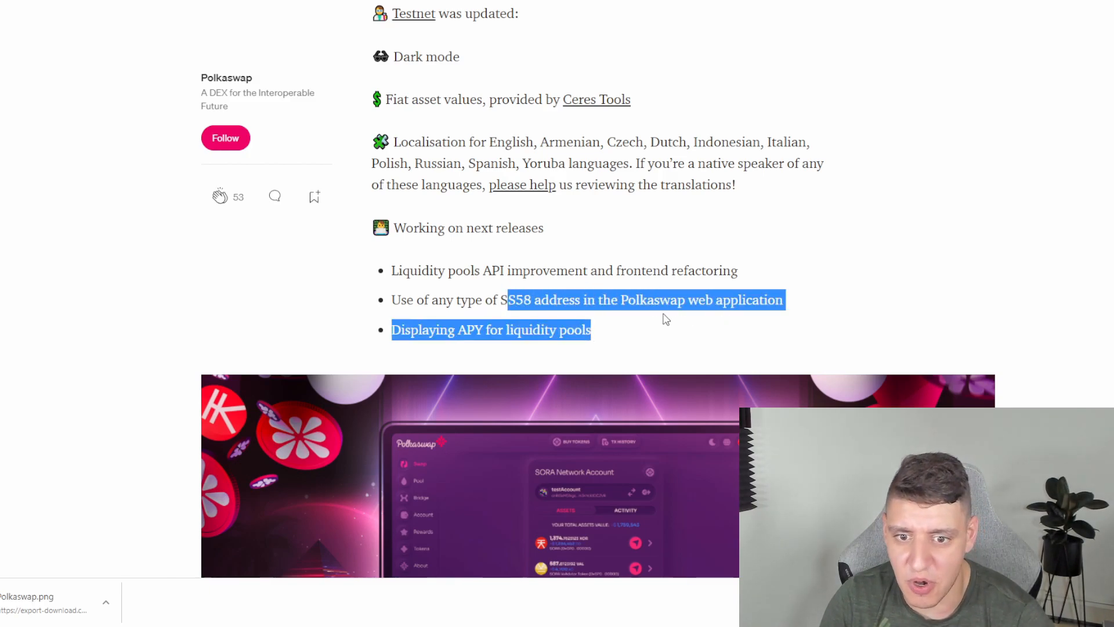
pyautogui.click(629, 291)
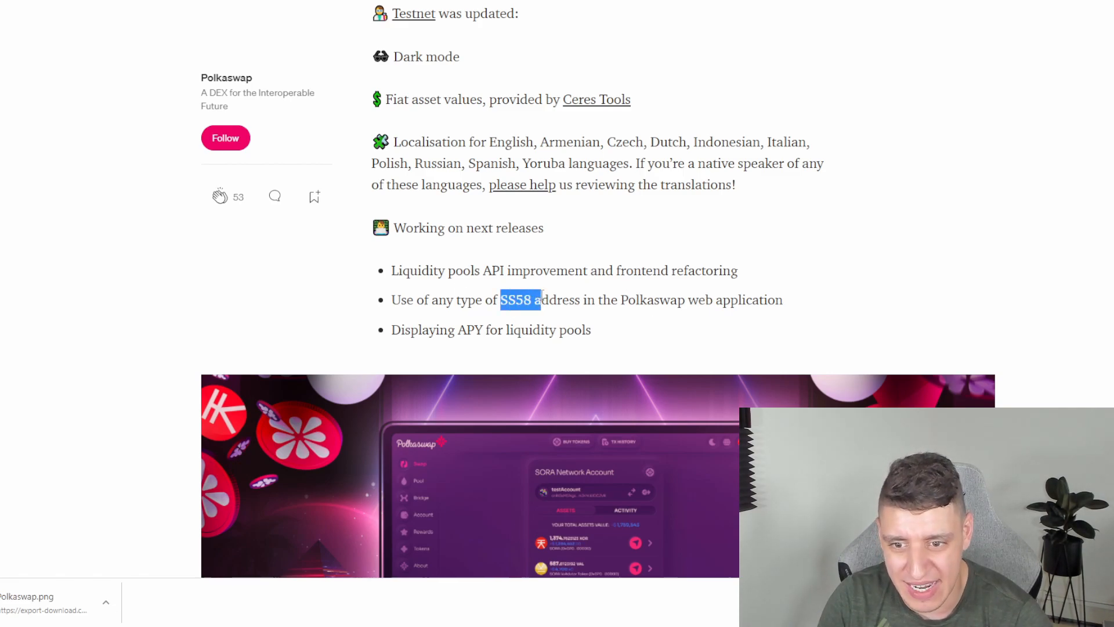
pyautogui.click(512, 321)
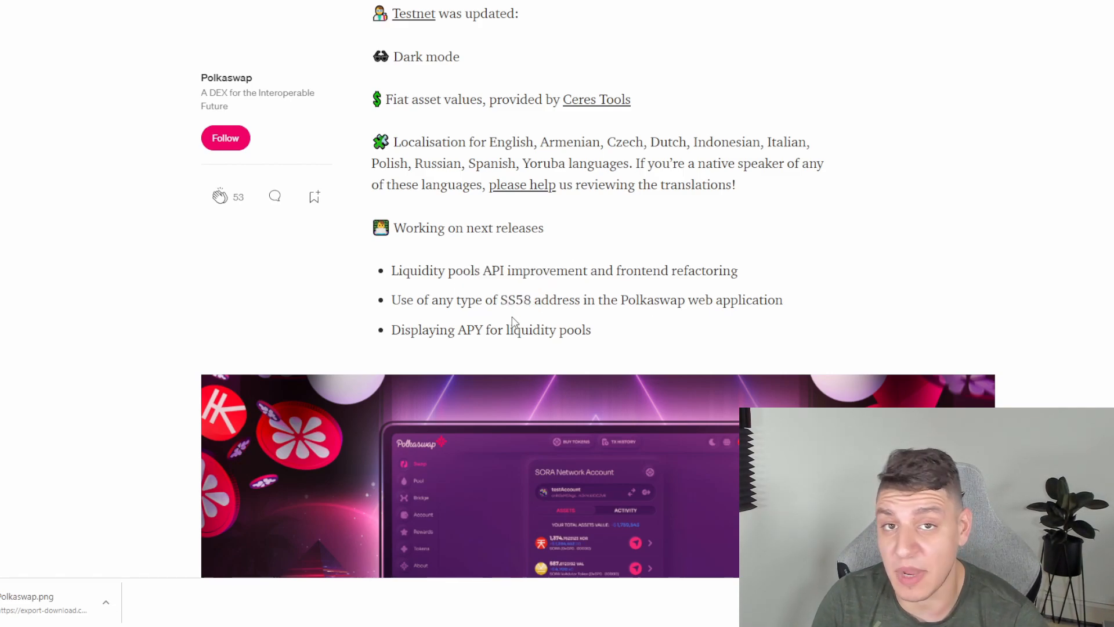
pyautogui.scroll(-3)
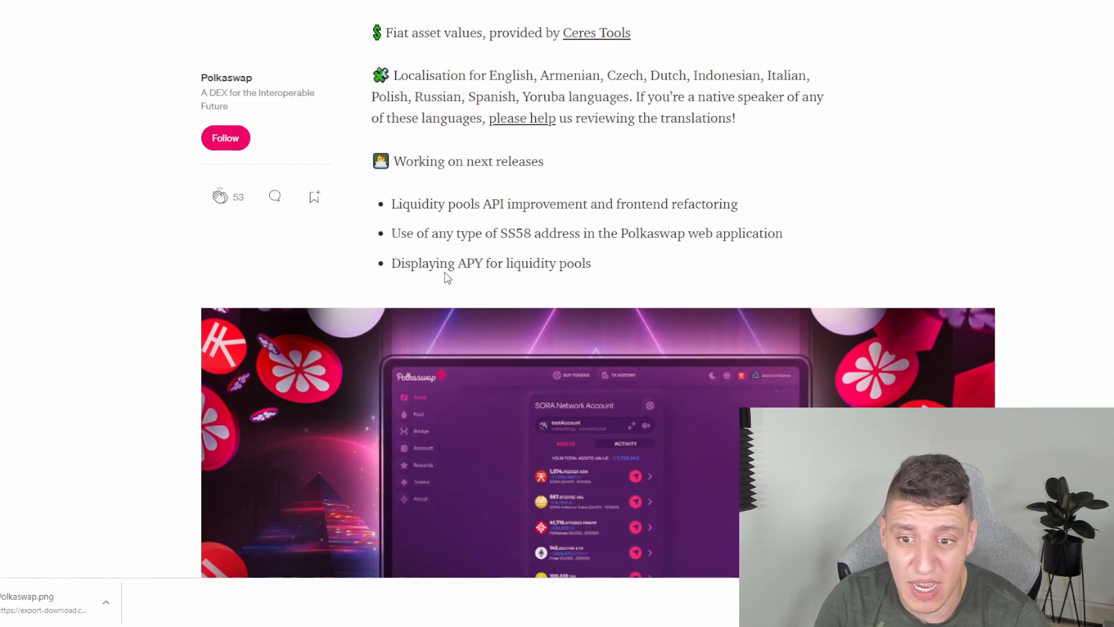
pyautogui.scroll(-3)
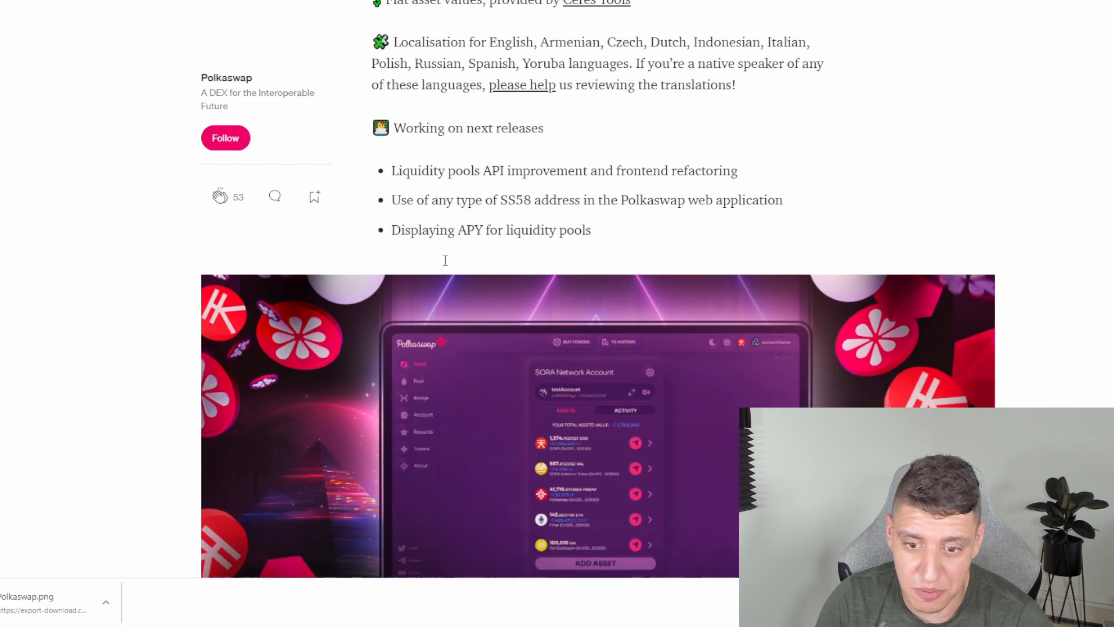
pyautogui.scroll(-3)
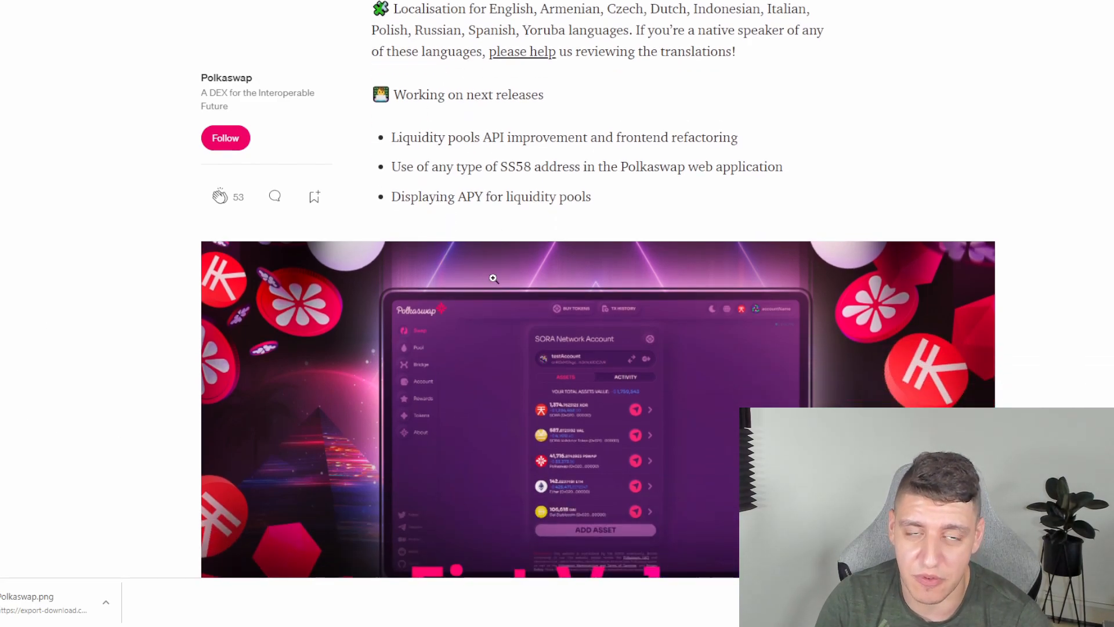
pyautogui.moveTo(508, 188)
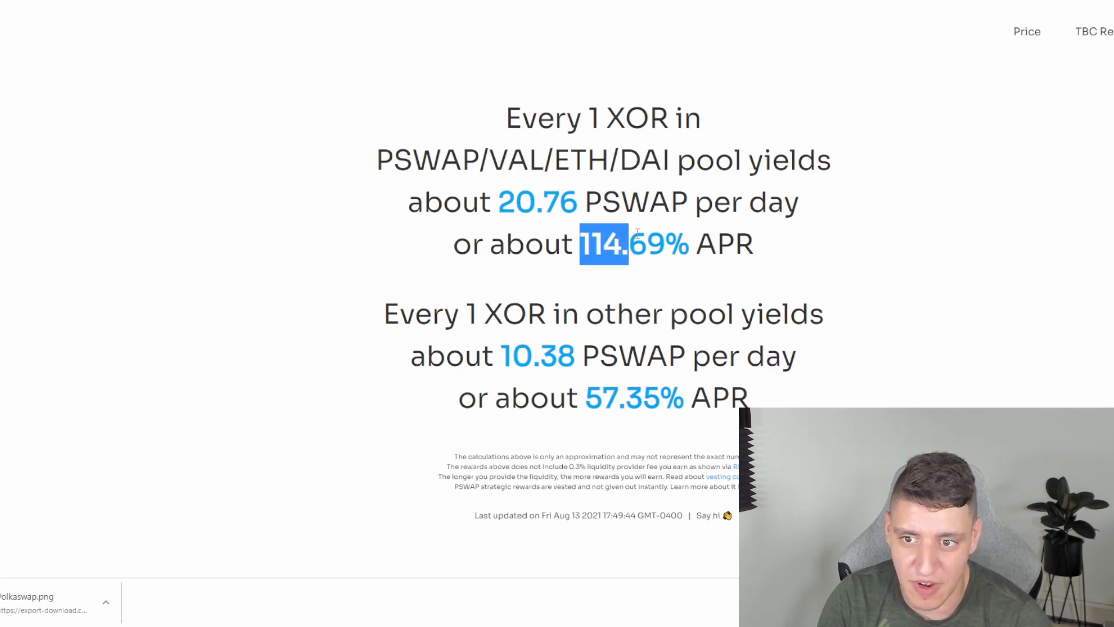
# Highlight the 114.69% APR figure for the PSWAP/VAL/ETH/DAI pool on pswap.info
pyautogui.moveTo(603, 244); pyautogui.dragTo(686, 244)
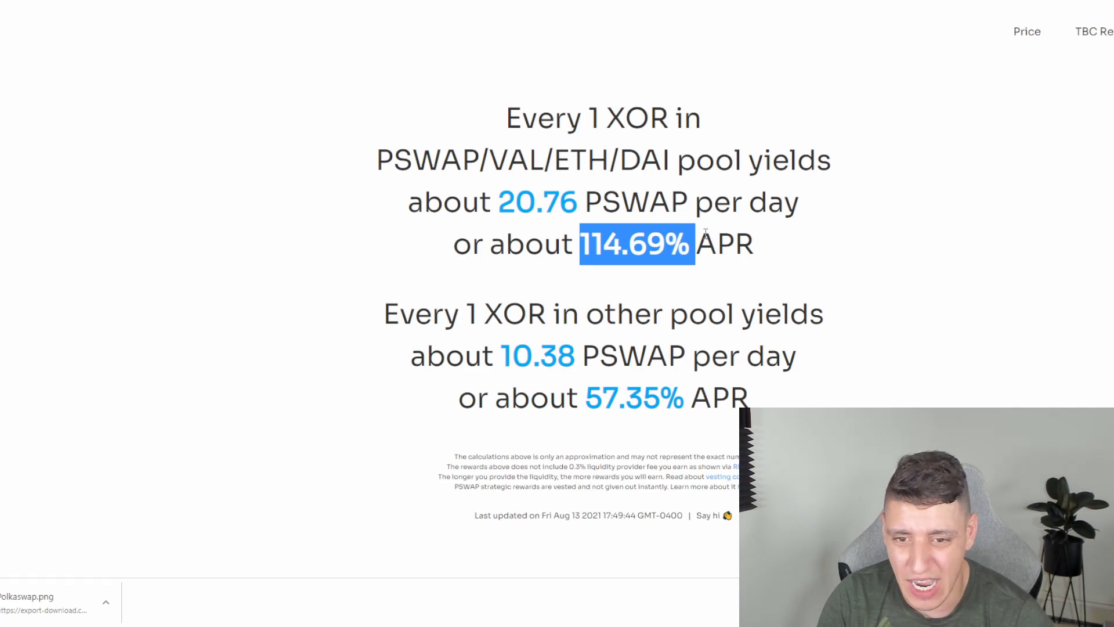
pyautogui.moveTo(543, 344)
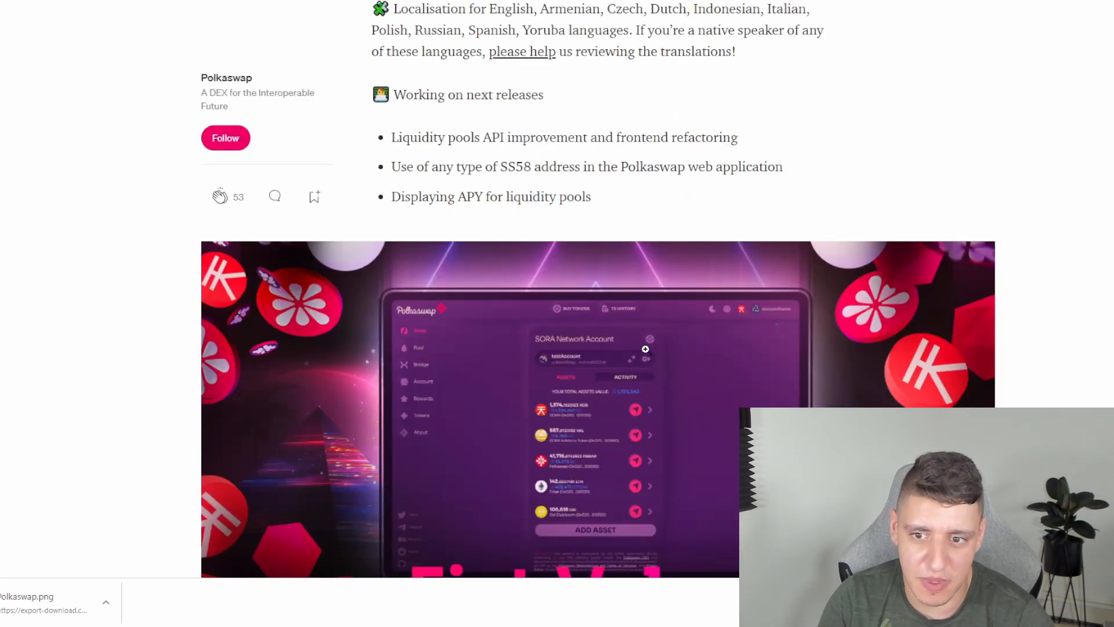
# Scroll the Medium post down to the Fiat Value testnet image
pyautogui.scroll(-3)
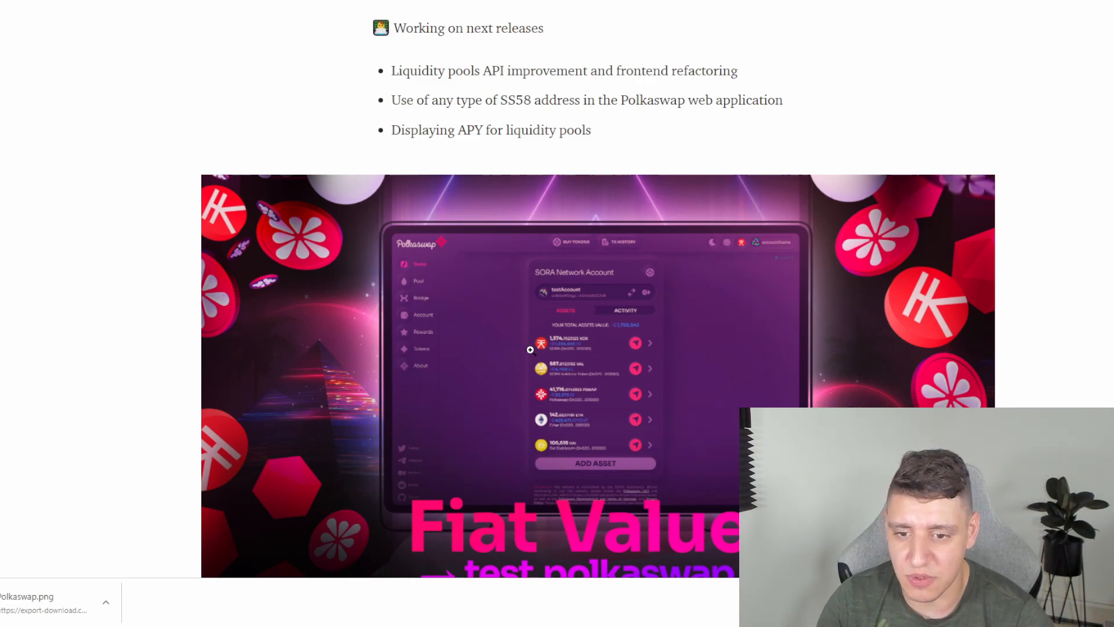
pyautogui.scroll(-3)
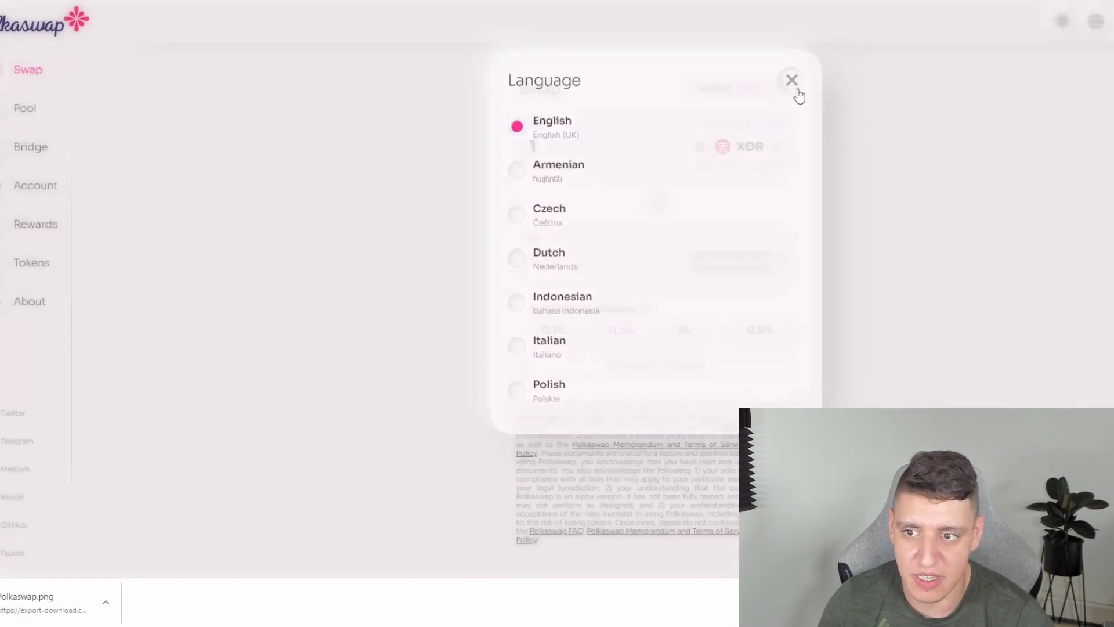
# Close Polkaswap's language chooser after viewing the list with English selected
pyautogui.click(791, 80)
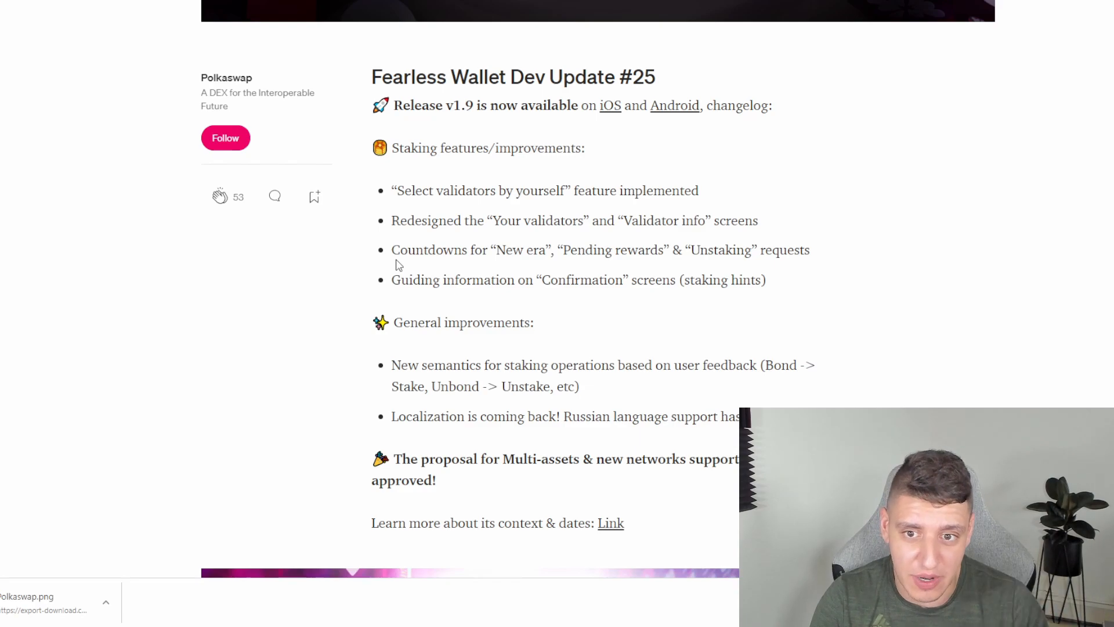
pyautogui.moveTo(485, 124)
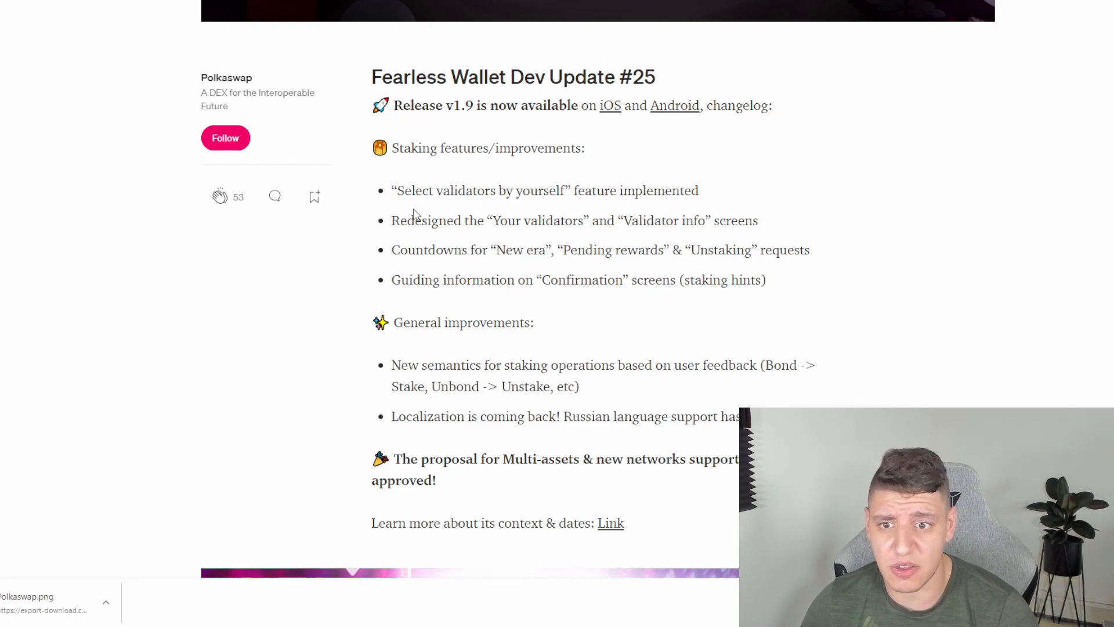
pyautogui.moveTo(681, 466)
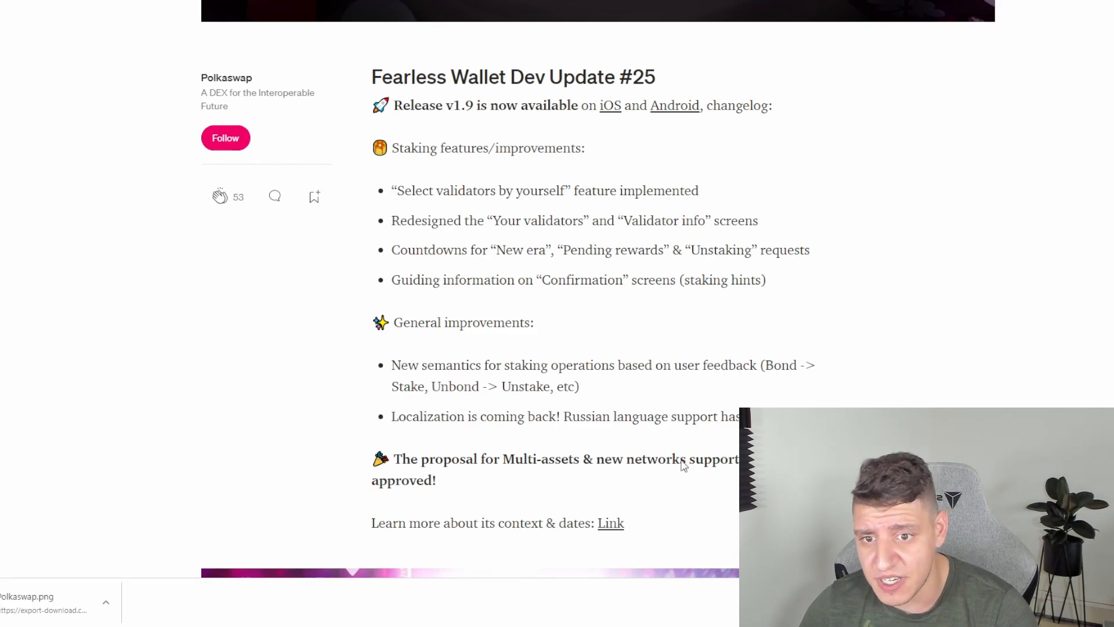
pyautogui.moveTo(600, 319)
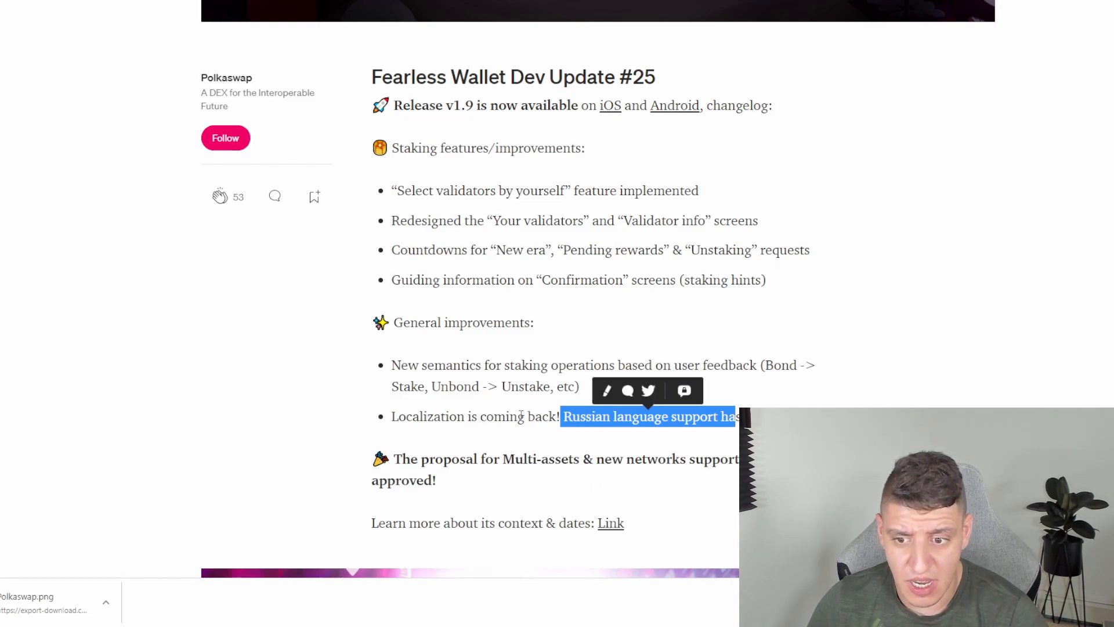
# Clear the highlight on the Russian language support line in Dev Update #25
pyautogui.click(429, 446)
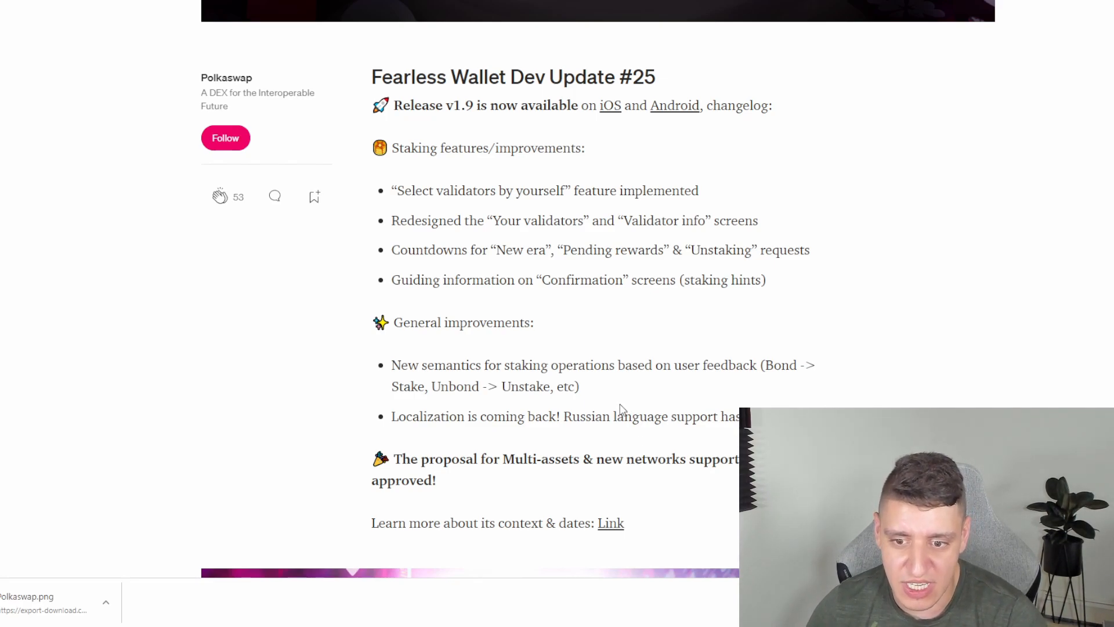
pyautogui.moveTo(634, 502)
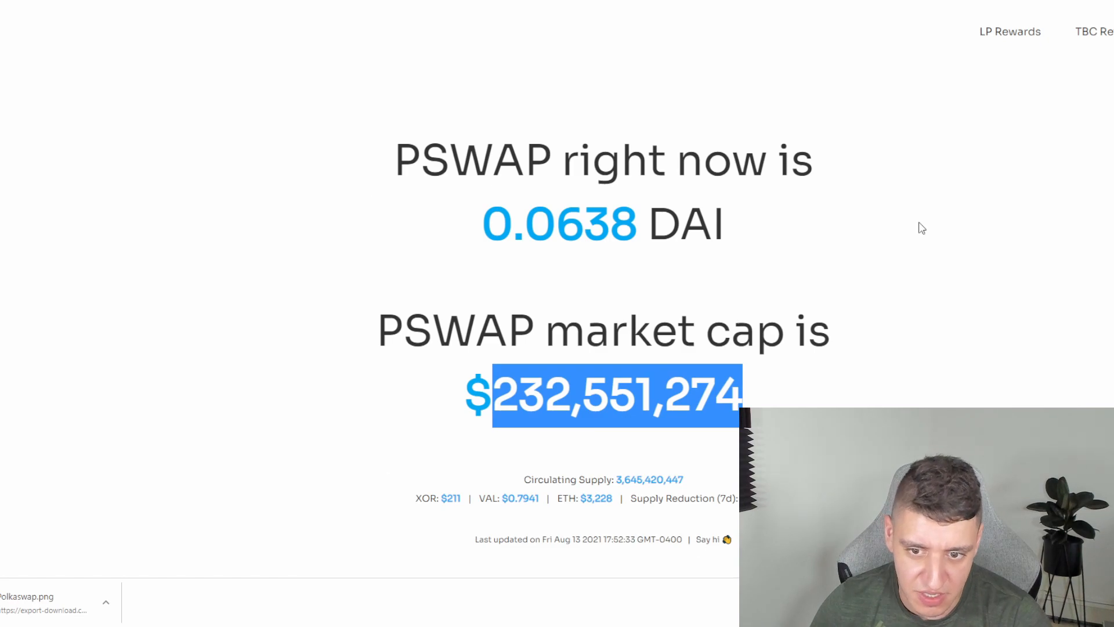
pyautogui.moveTo(1008, 39)
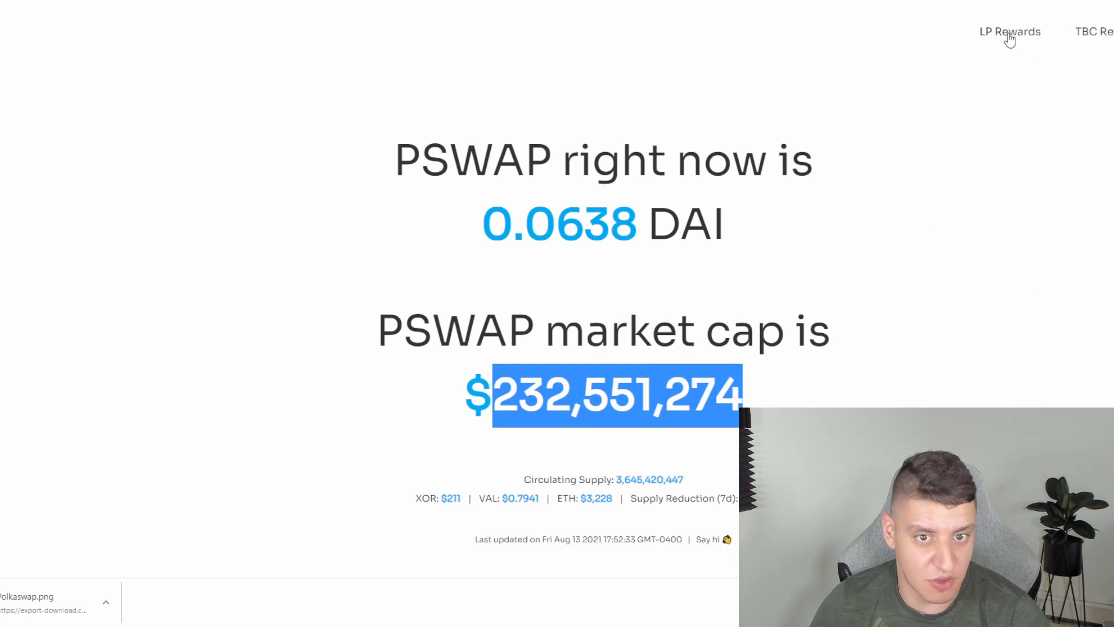
# Visit the LP Rewards estimates, then move on to the PSWAP price chart section
pyautogui.click(1010, 32)
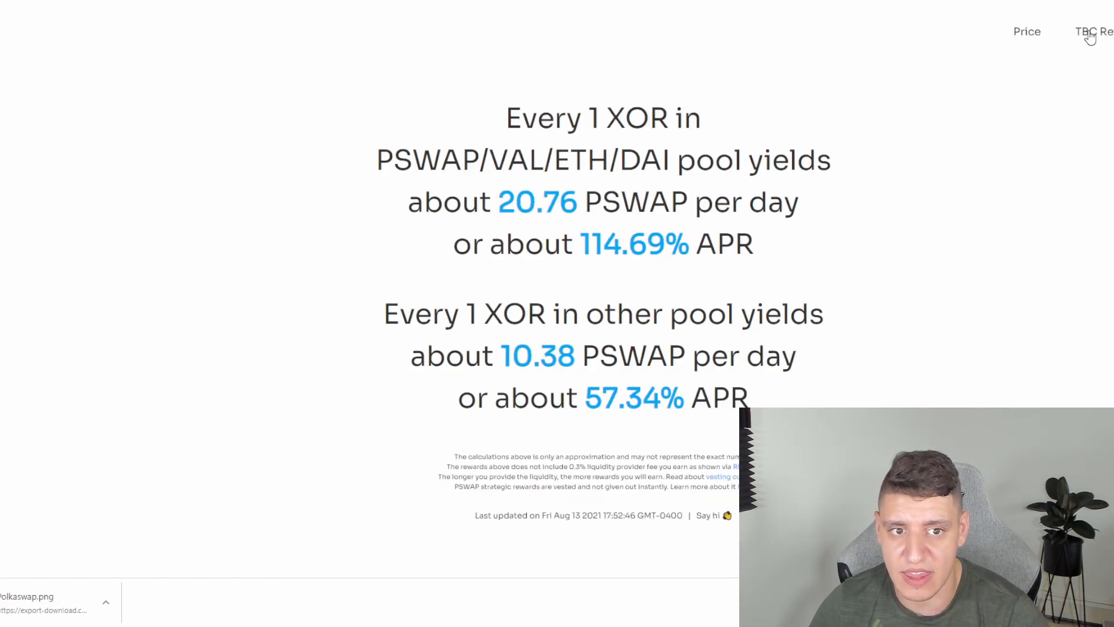
pyautogui.click(1095, 31)
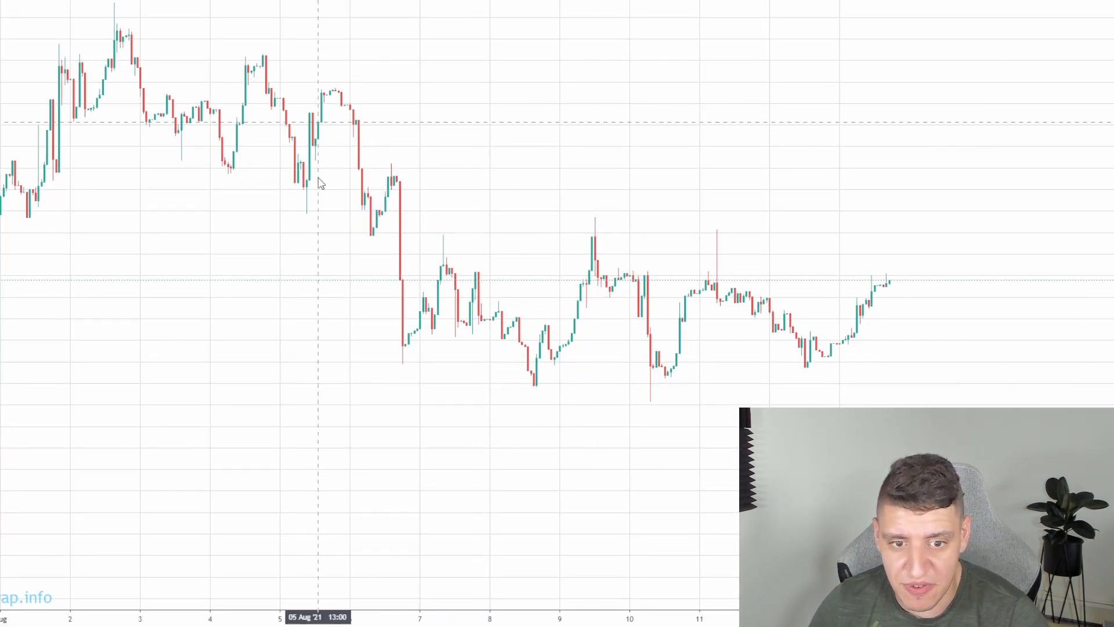
pyautogui.moveTo(749, 180)
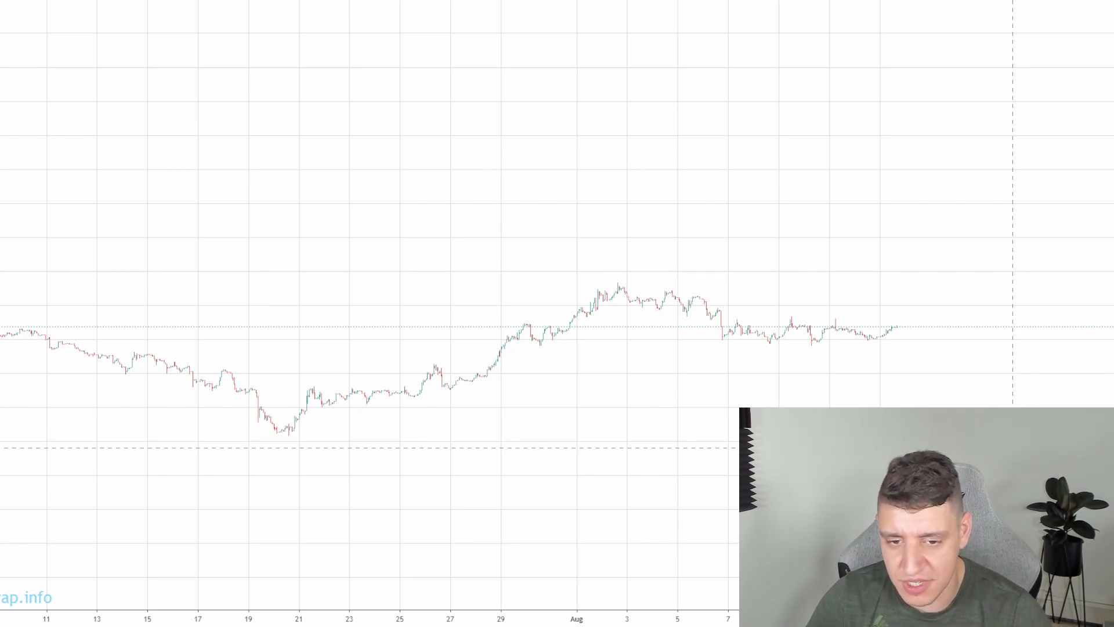
pyautogui.moveTo(673, 398)
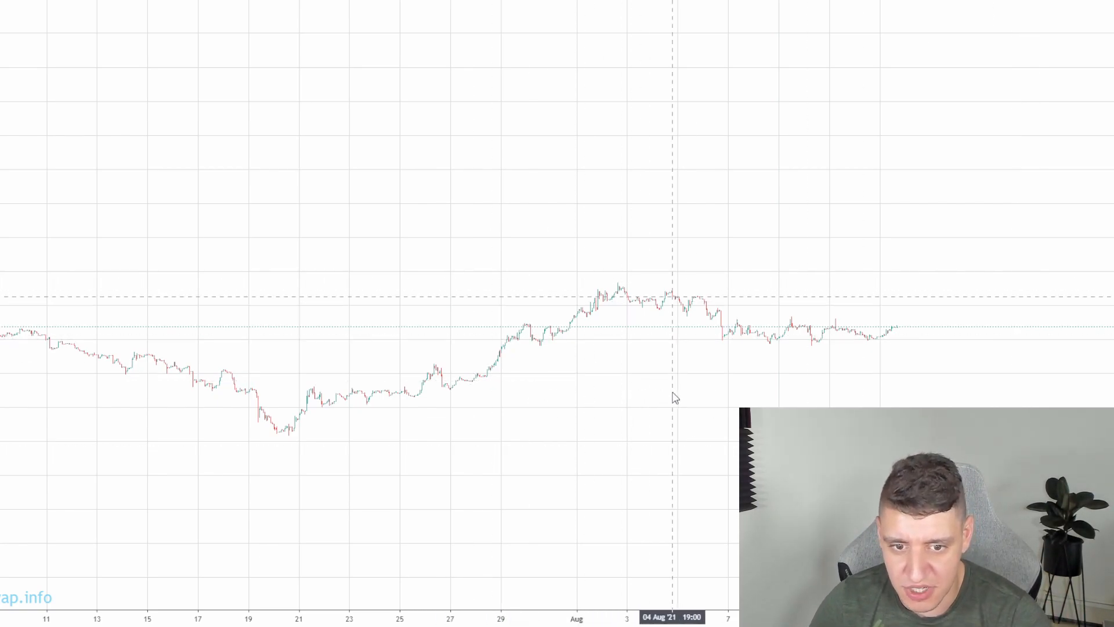